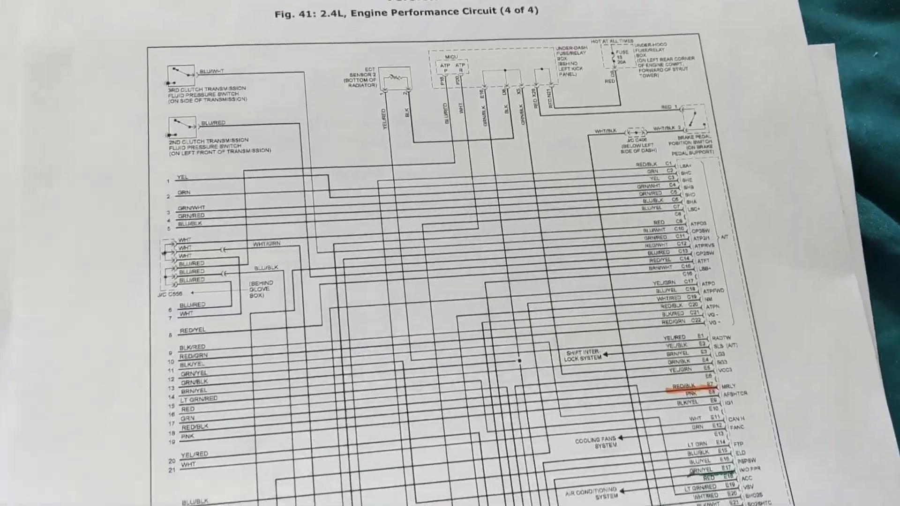
scroll("down", 3)
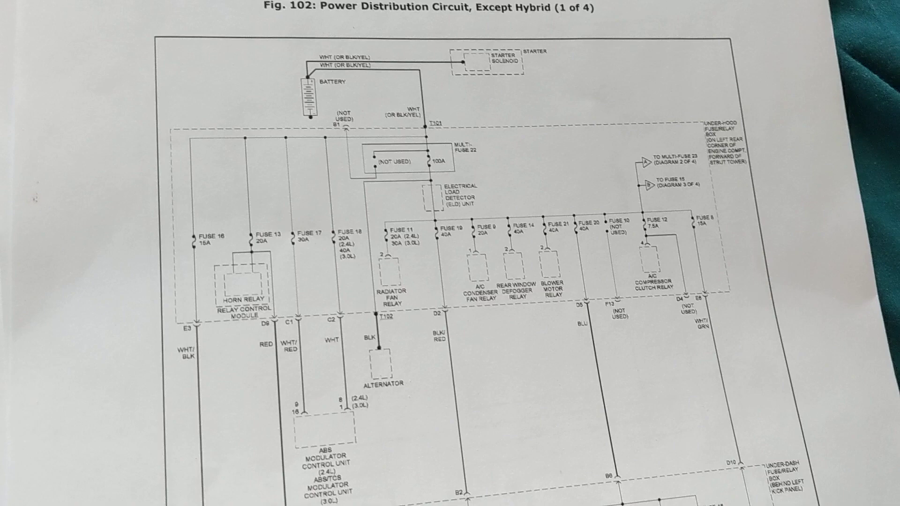
scroll("down", 3)
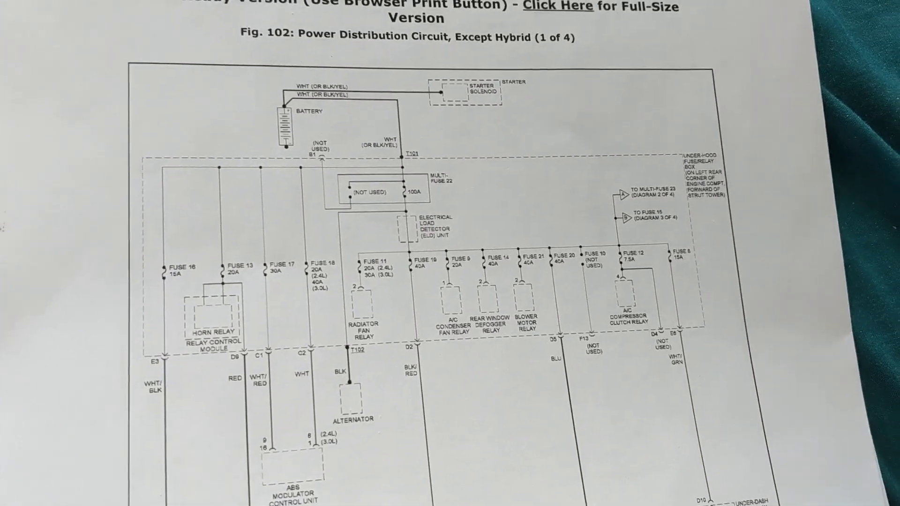
scroll("down", 3)
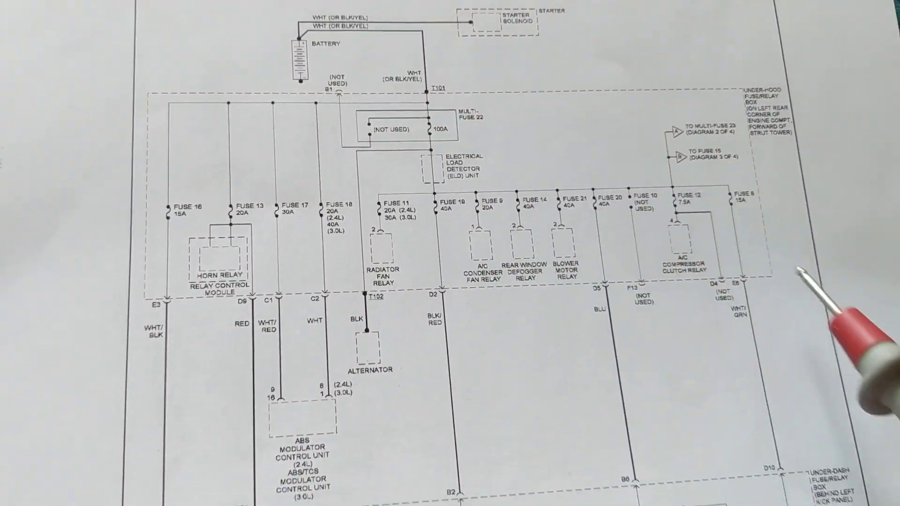
scroll("down", 3)
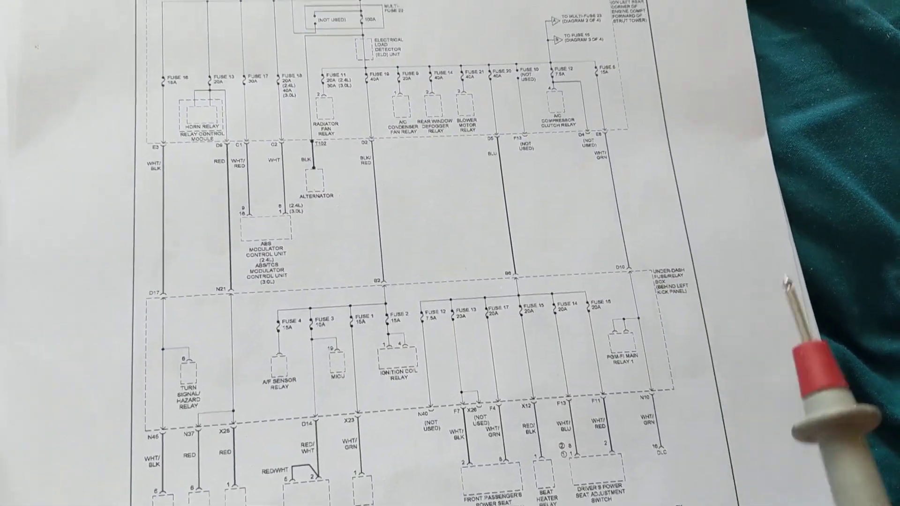